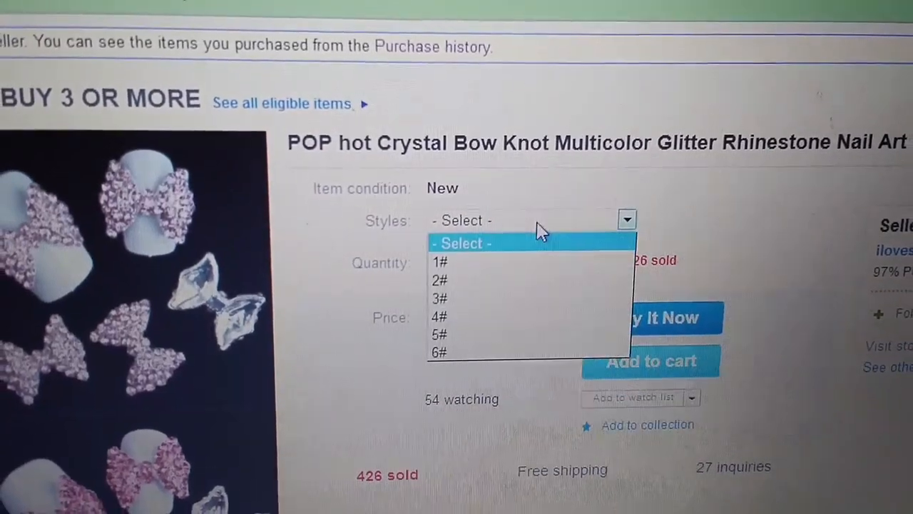
View the full revision history of the nail-art listing from its Description section.
left_click(438, 263)
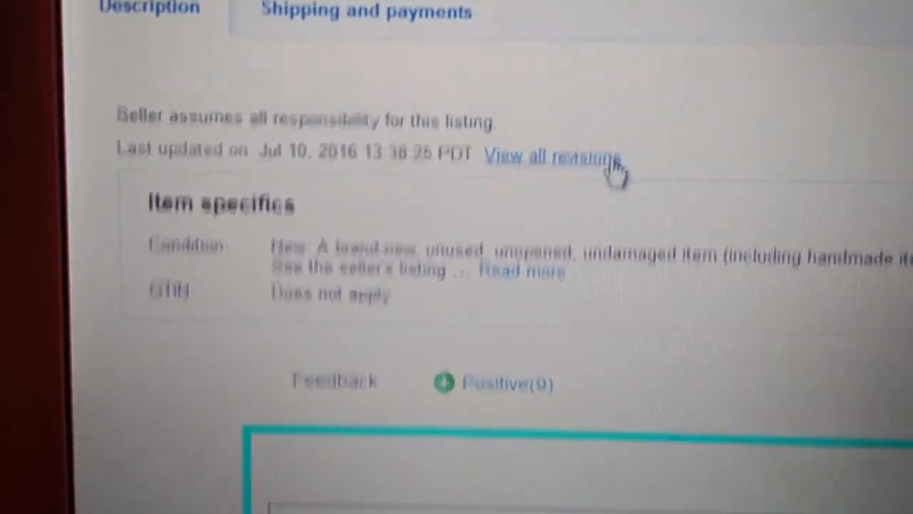
left_click(556, 157)
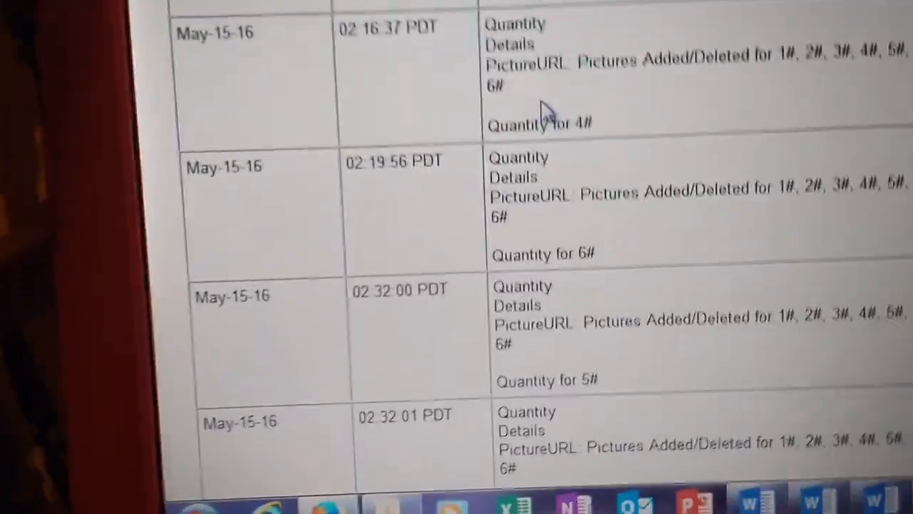
scroll("down", 3)
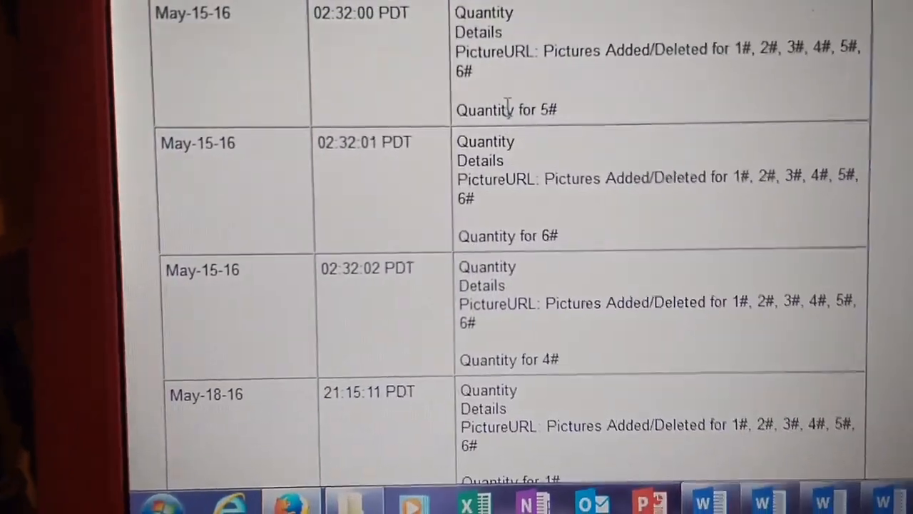
scroll("down", 3)
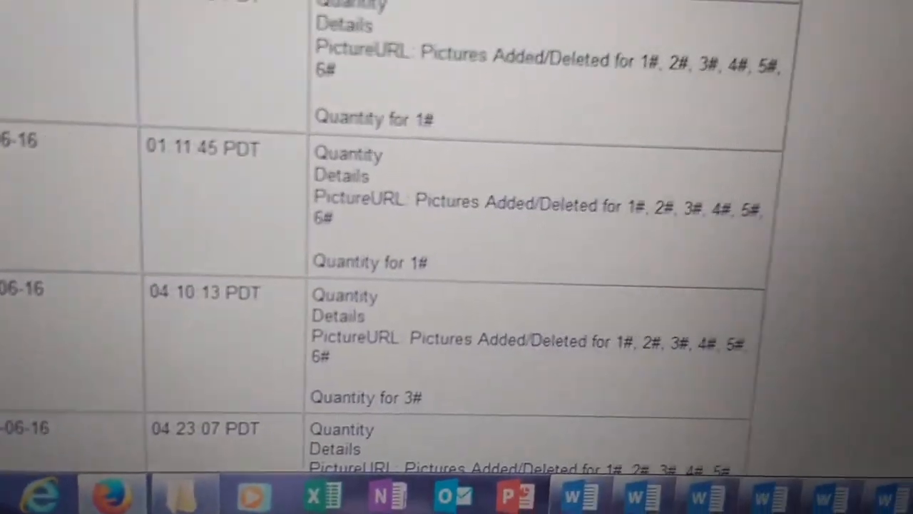
scroll("down", 3)
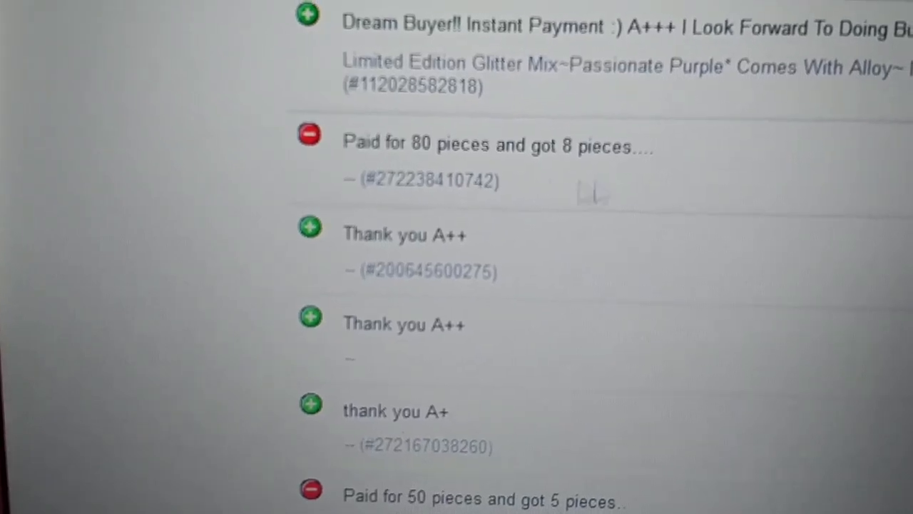
Scroll the seller's Feedback page down to the negative comments about missing pieces.
scroll("down", 3)
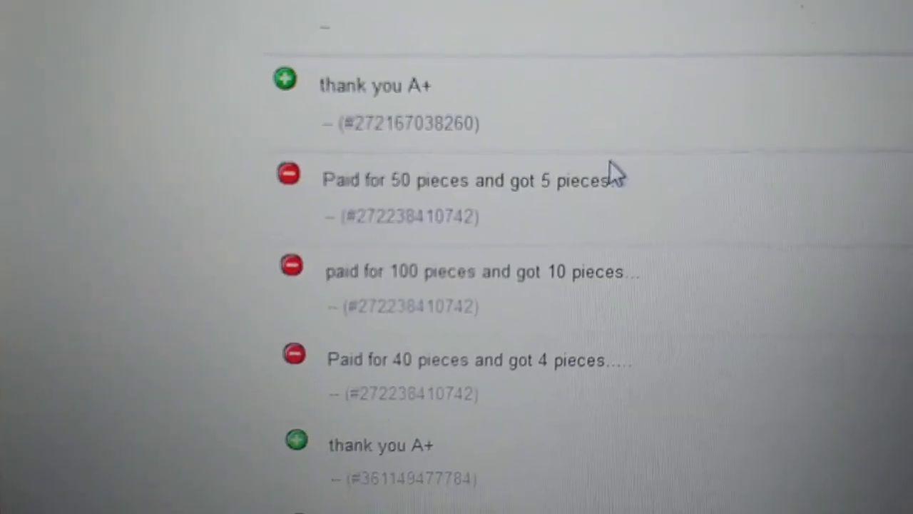